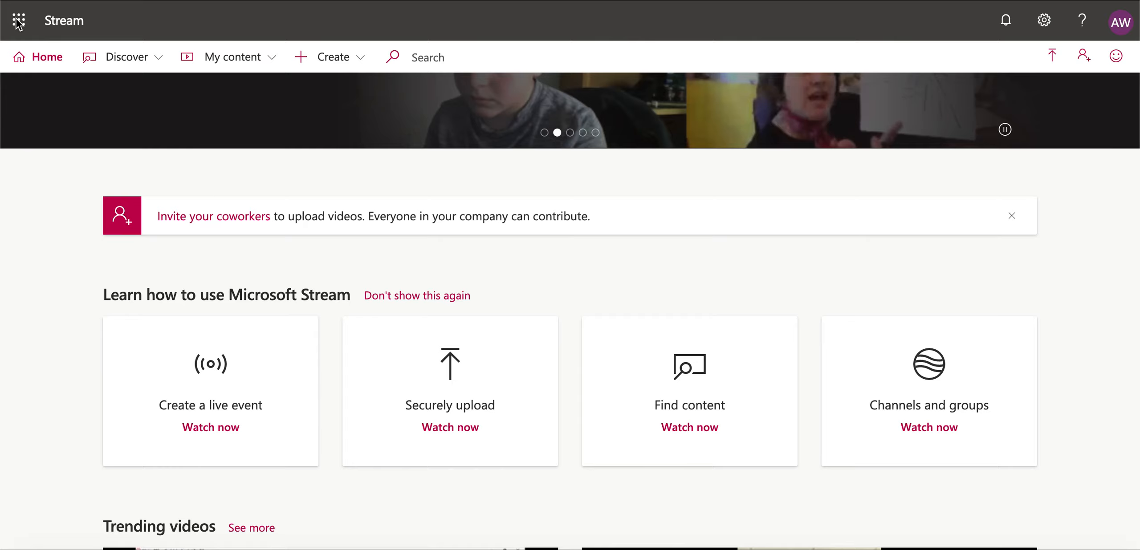
# Expand the My content menu from the Stream home page
pyautogui.click(19, 19)
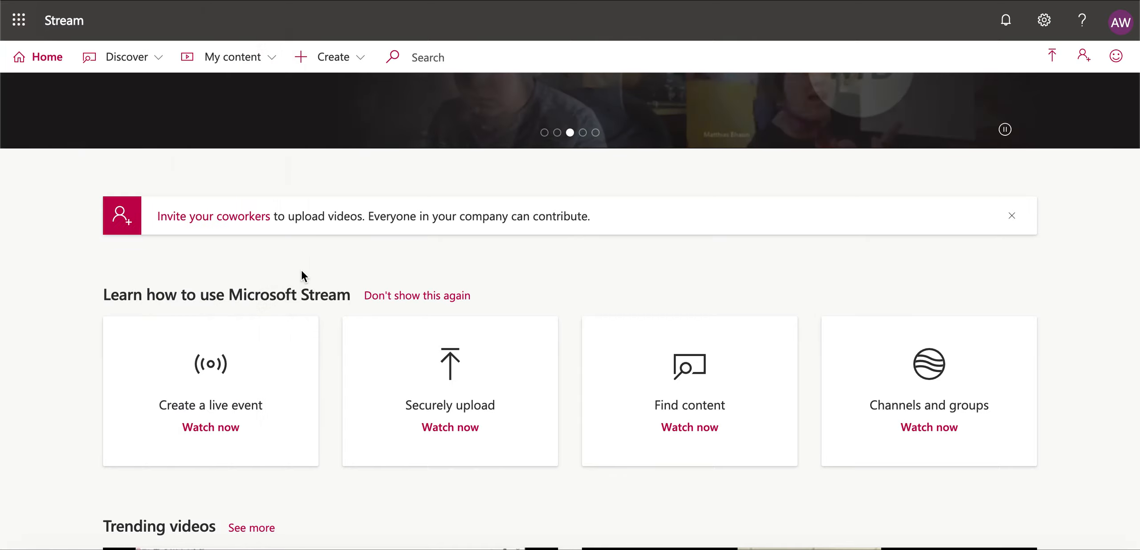
pyautogui.click(233, 57)
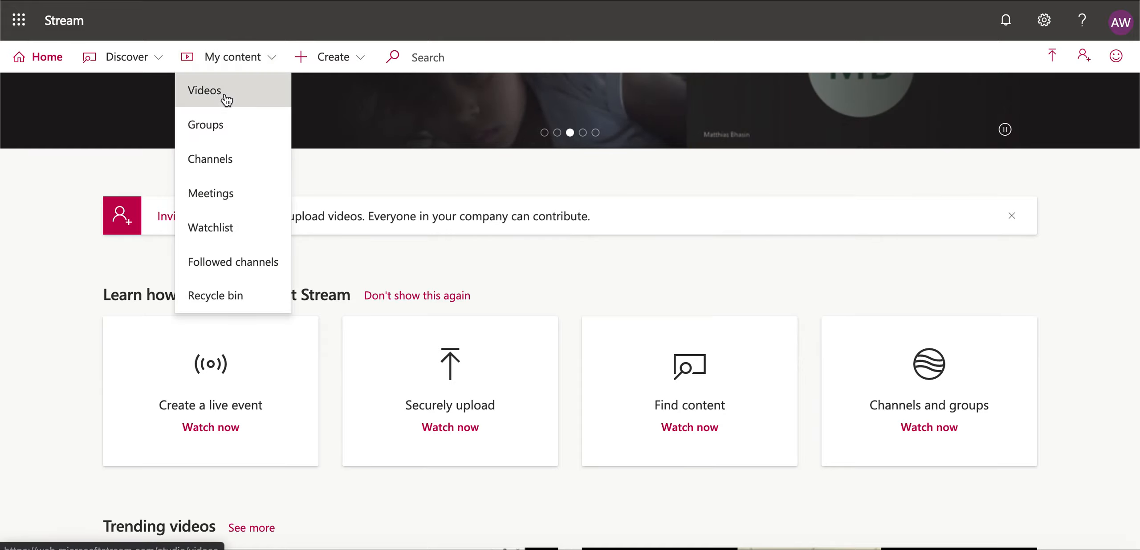
# From My videos, browse to the Desktop and upload 'Microsoft Stream - Share a Video'
pyautogui.click(204, 90)
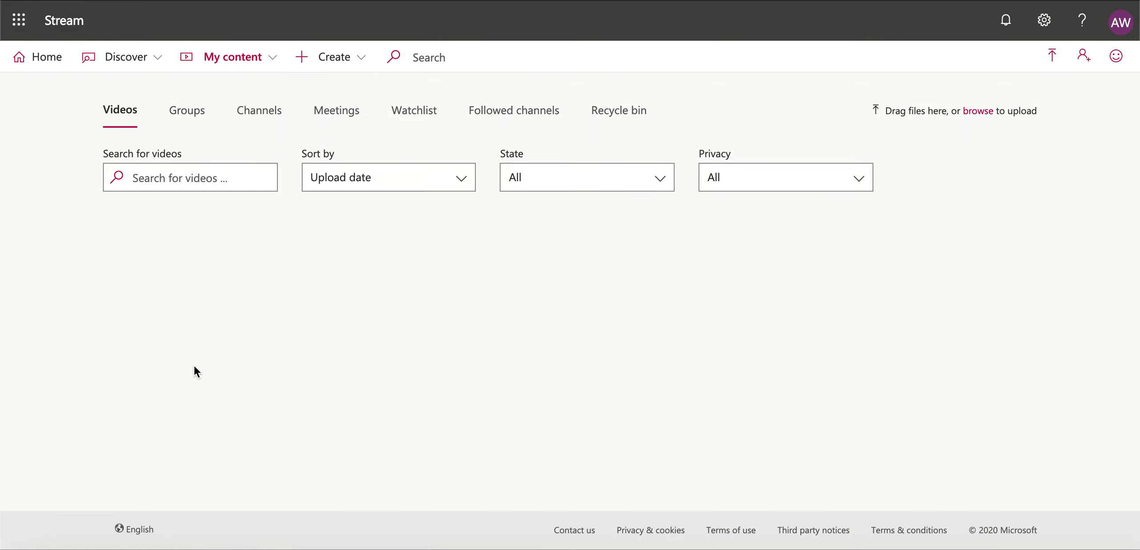
pyautogui.moveTo(743, 451)
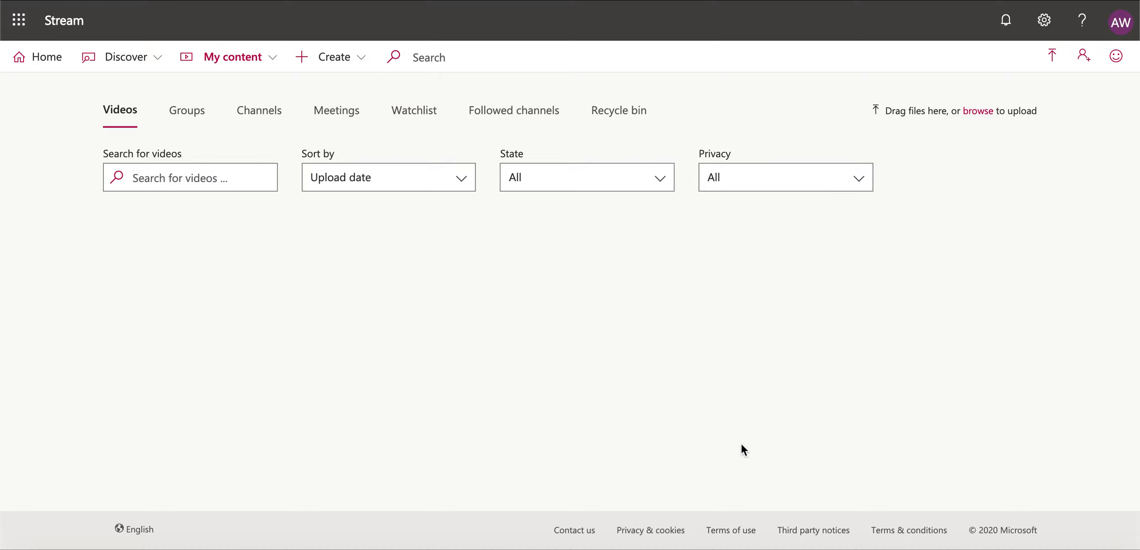
pyautogui.moveTo(977, 110)
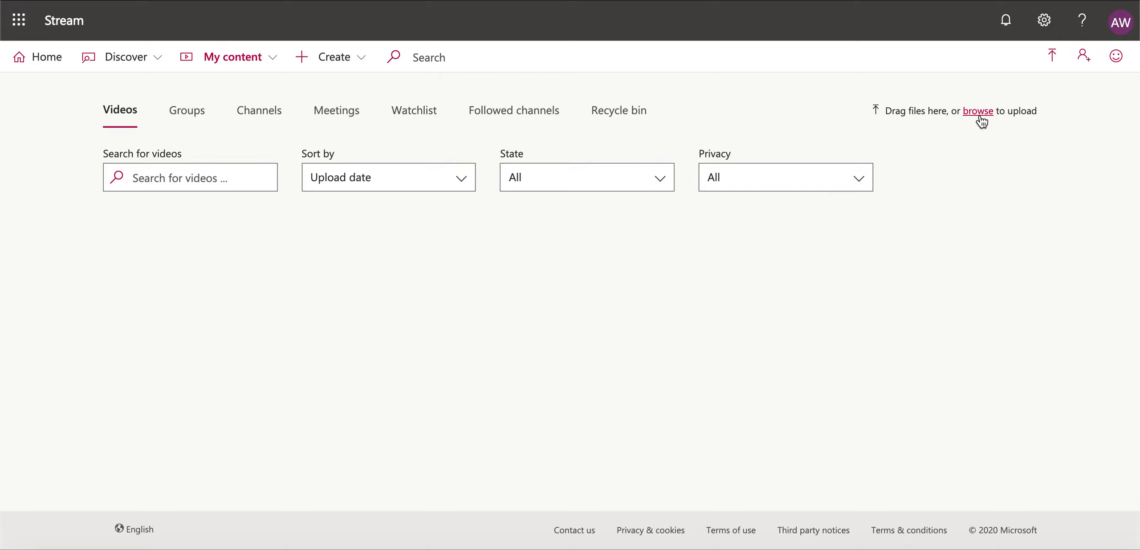
pyautogui.click(976, 111)
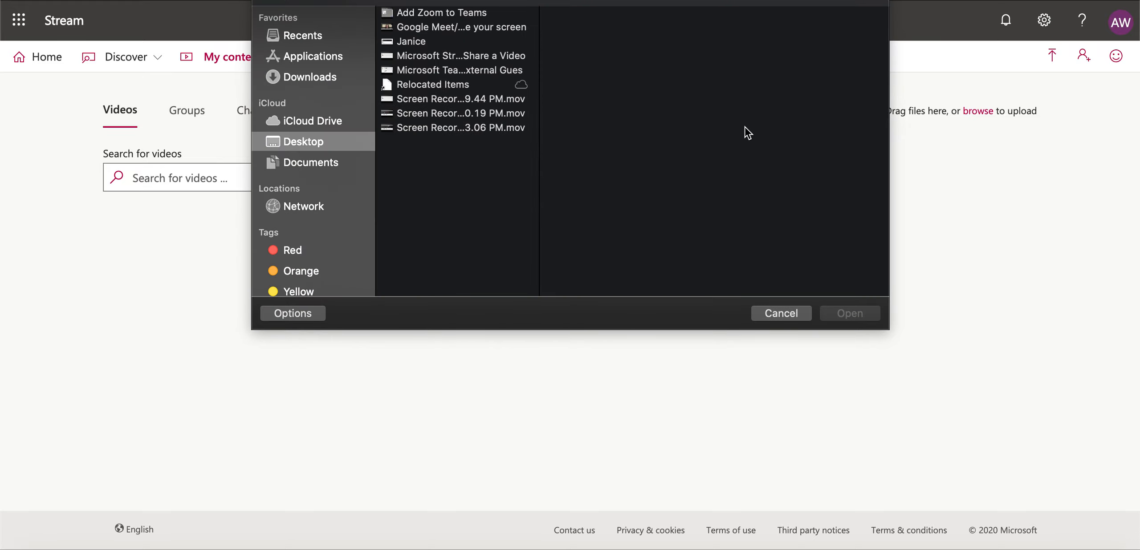
pyautogui.click(452, 55)
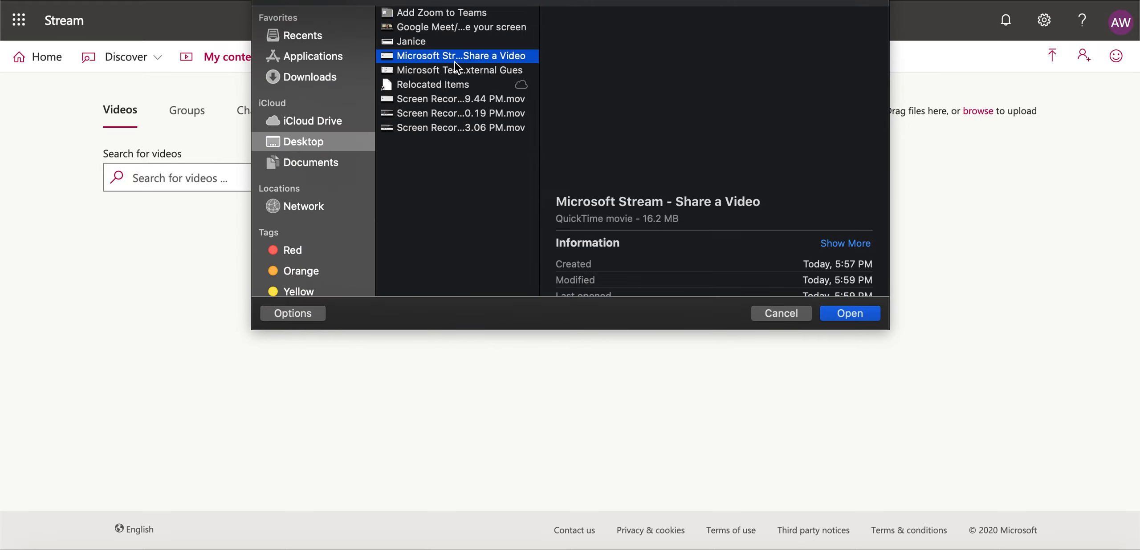
pyautogui.click(849, 314)
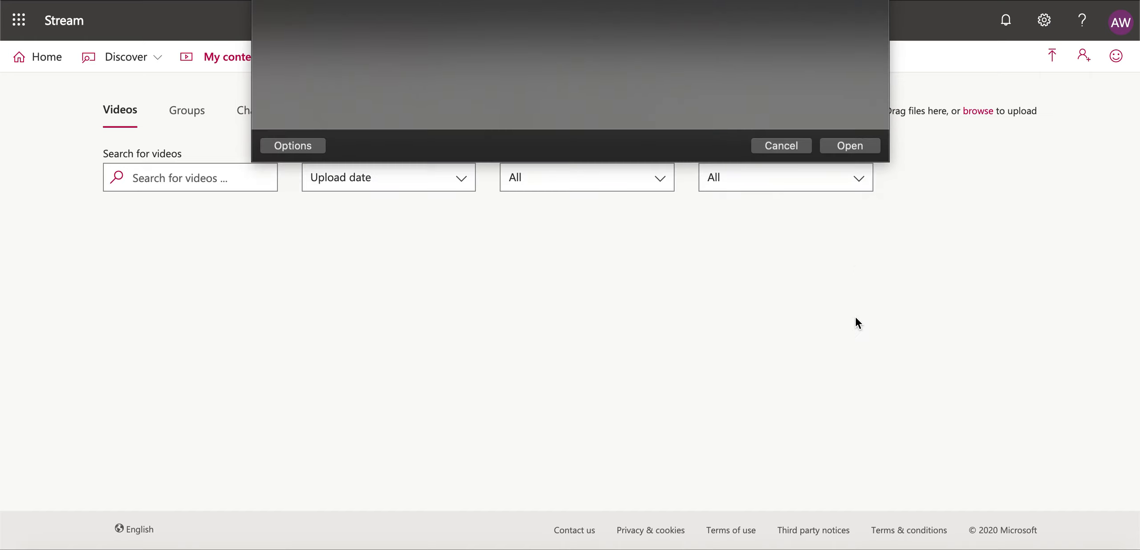
pyautogui.click(849, 145)
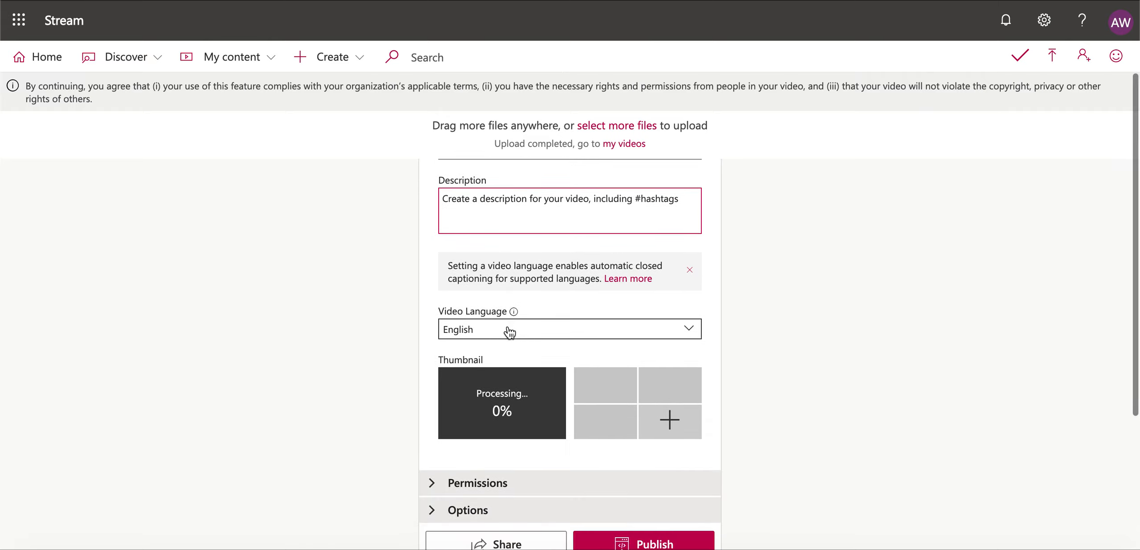
pyautogui.scroll(-3)
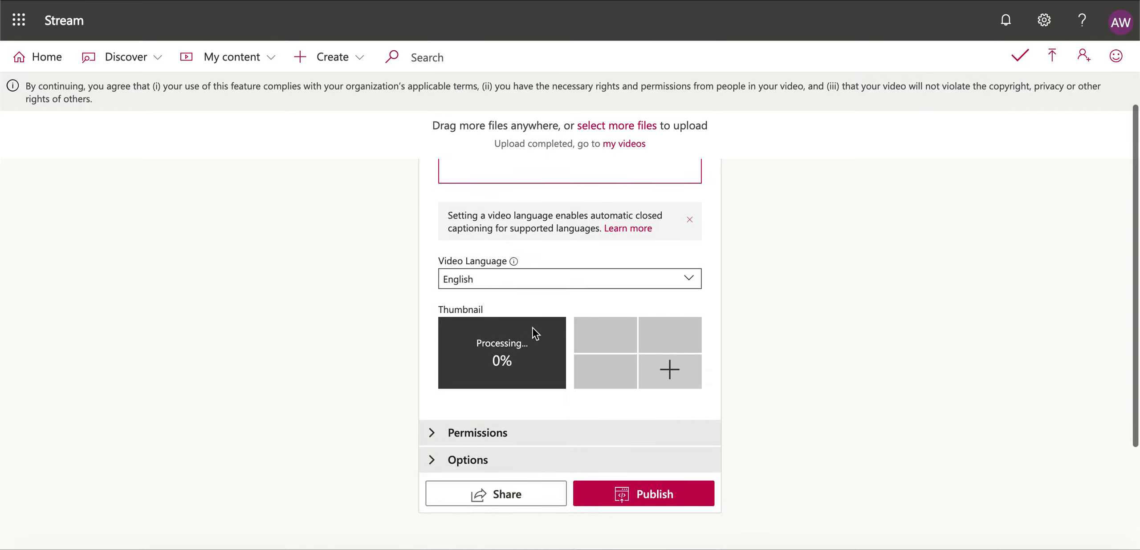
pyautogui.moveTo(599, 397)
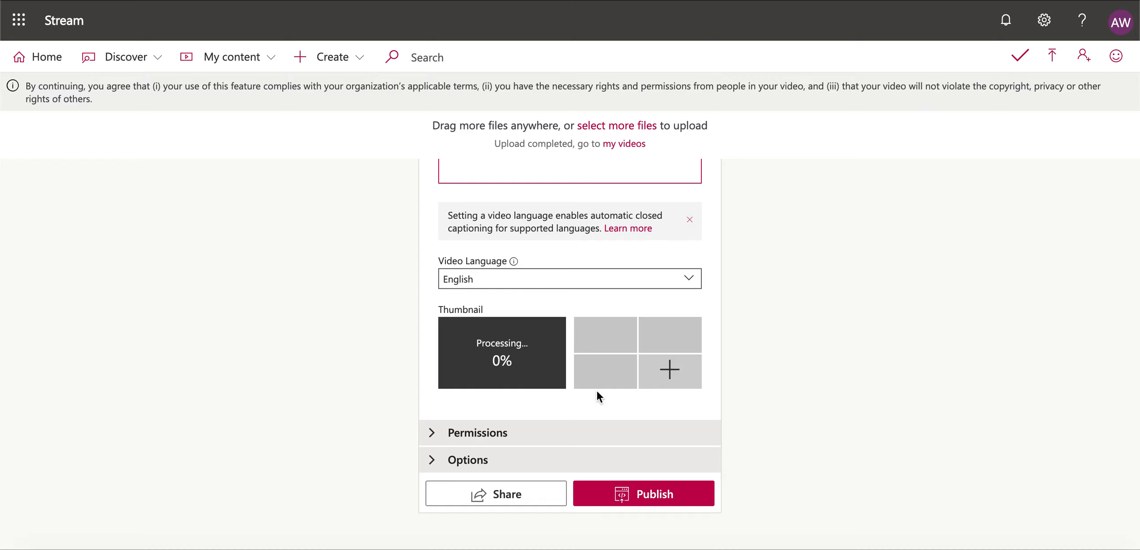
pyautogui.moveTo(608, 326)
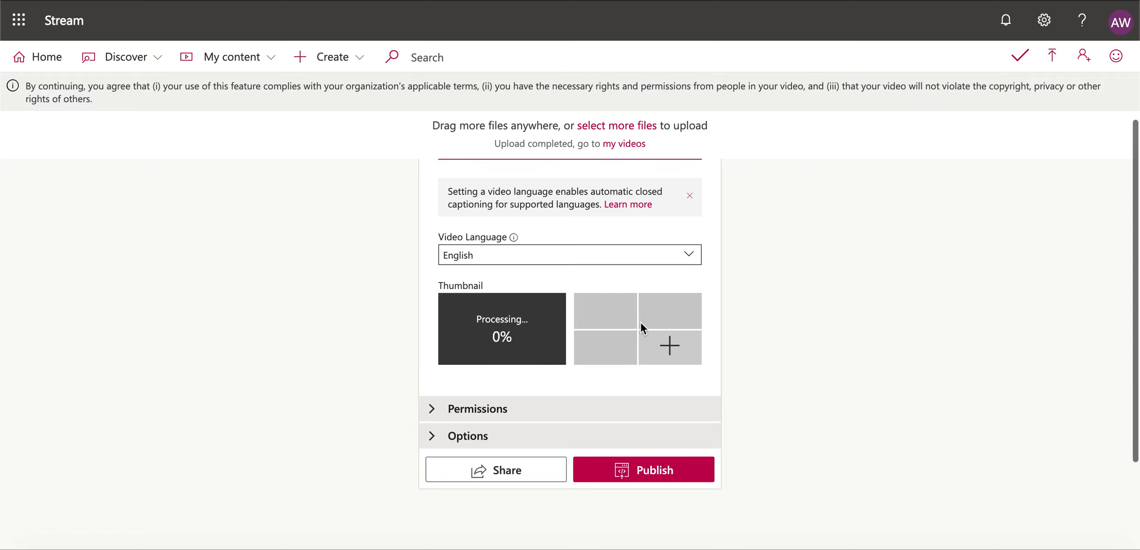
# Expand the Permissions section showing the uploader as sole owner
pyautogui.click(478, 409)
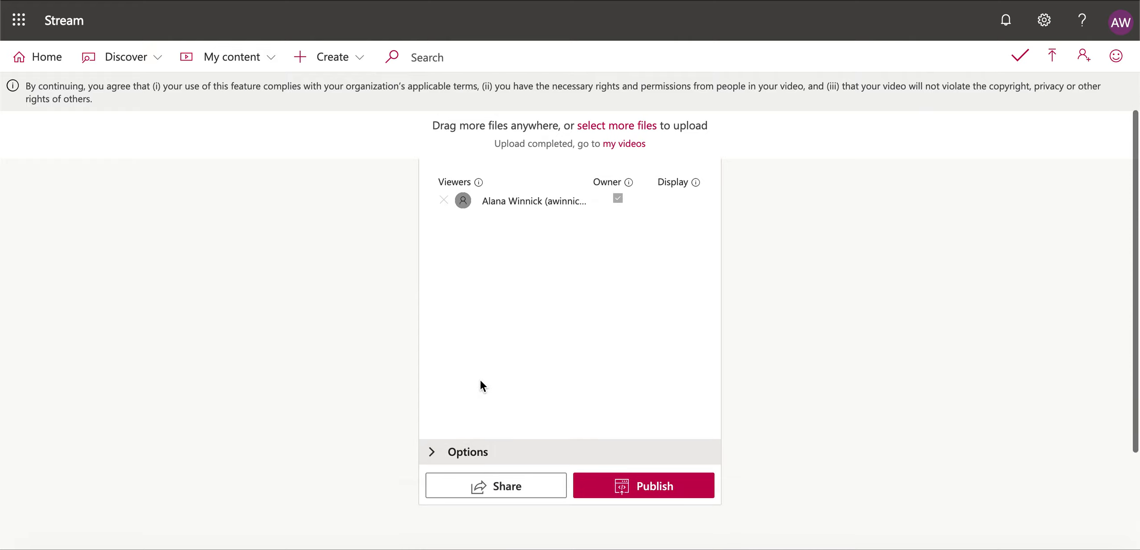
# Expand Options and publish the Share a Video upload
pyautogui.click(467, 451)
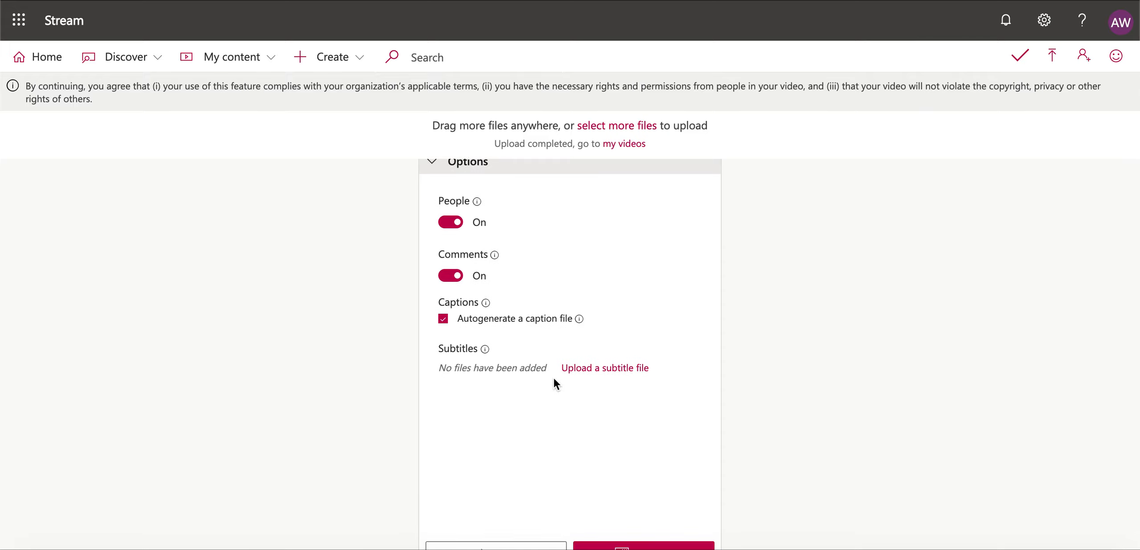
pyautogui.scroll(-3)
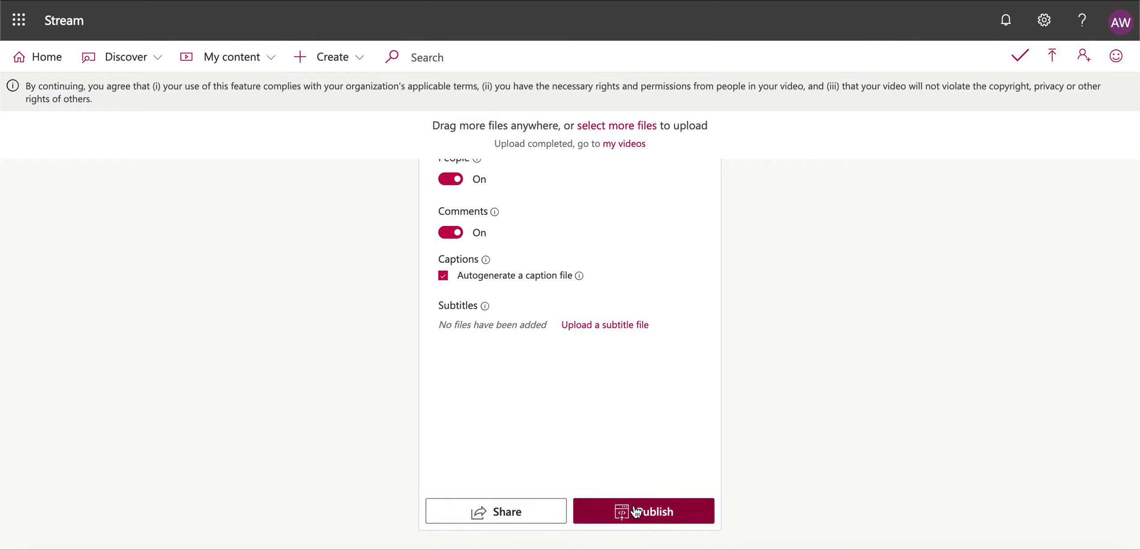
pyautogui.moveTo(635, 508)
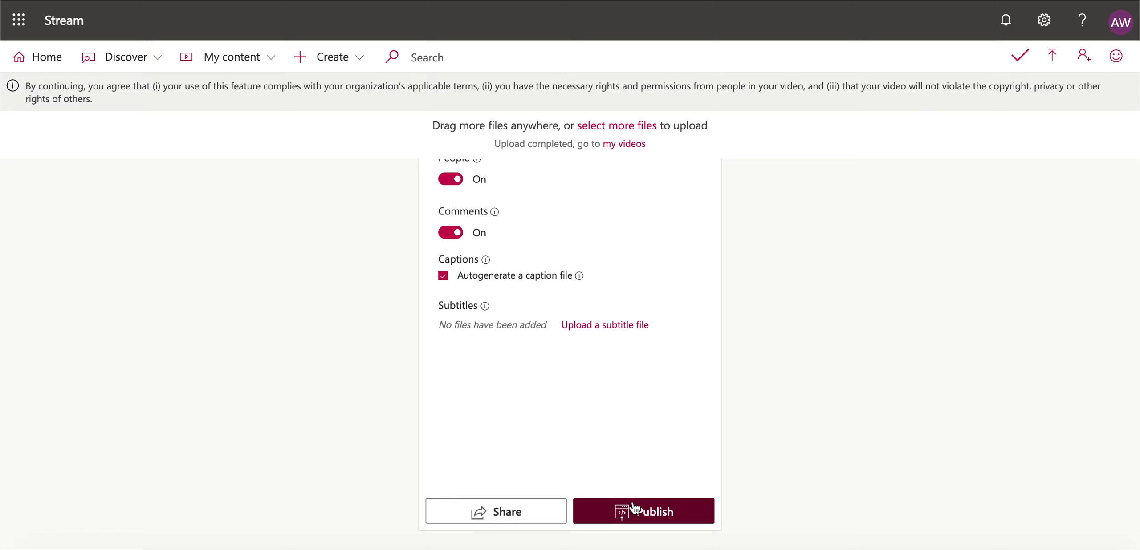
pyautogui.click(642, 511)
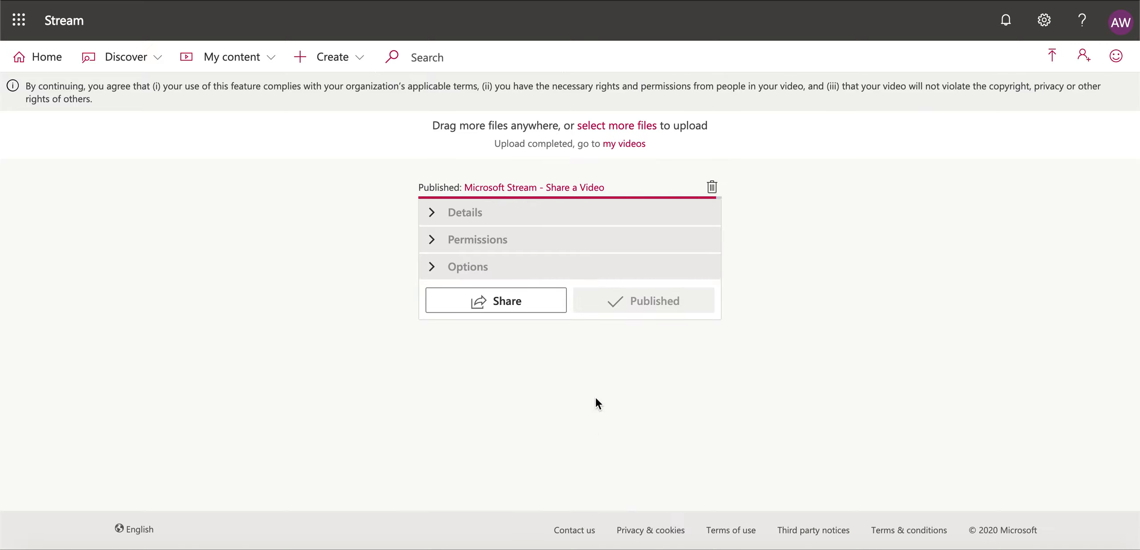
pyautogui.moveTo(239, 163)
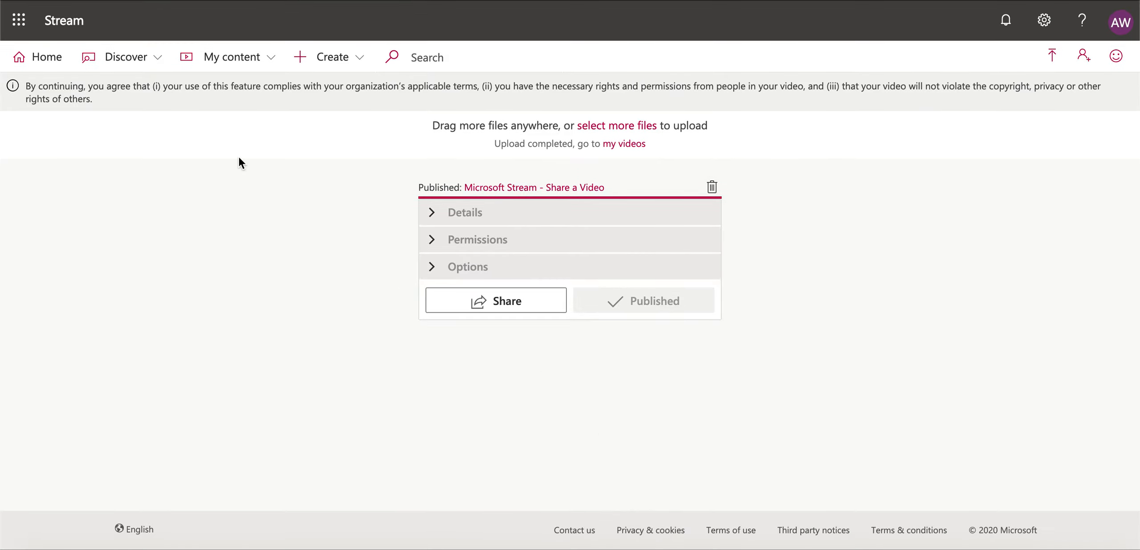
# Return to My content > Videos to see the published video
pyautogui.click(231, 57)
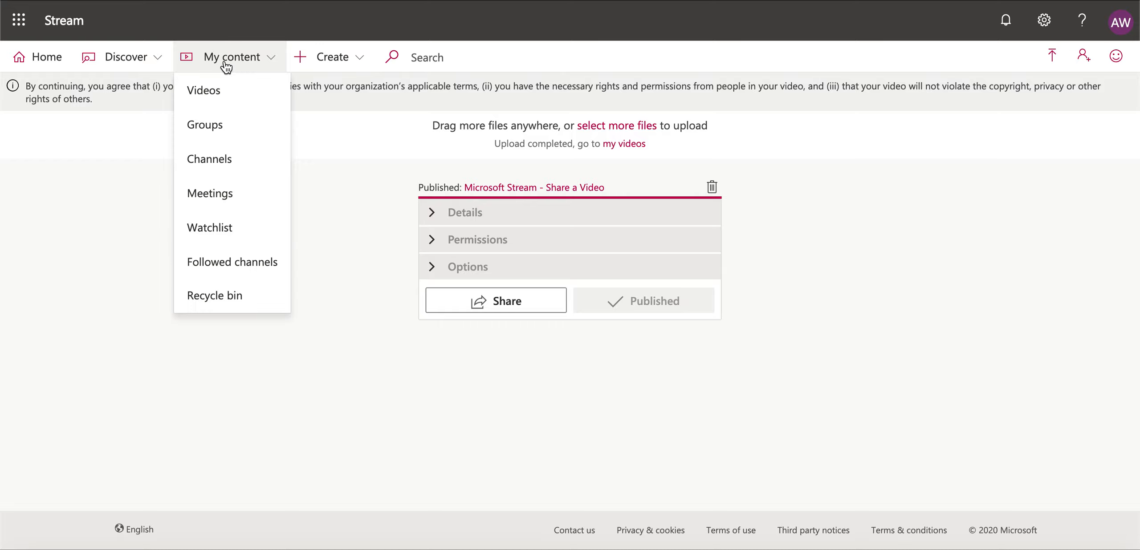
pyautogui.click(203, 90)
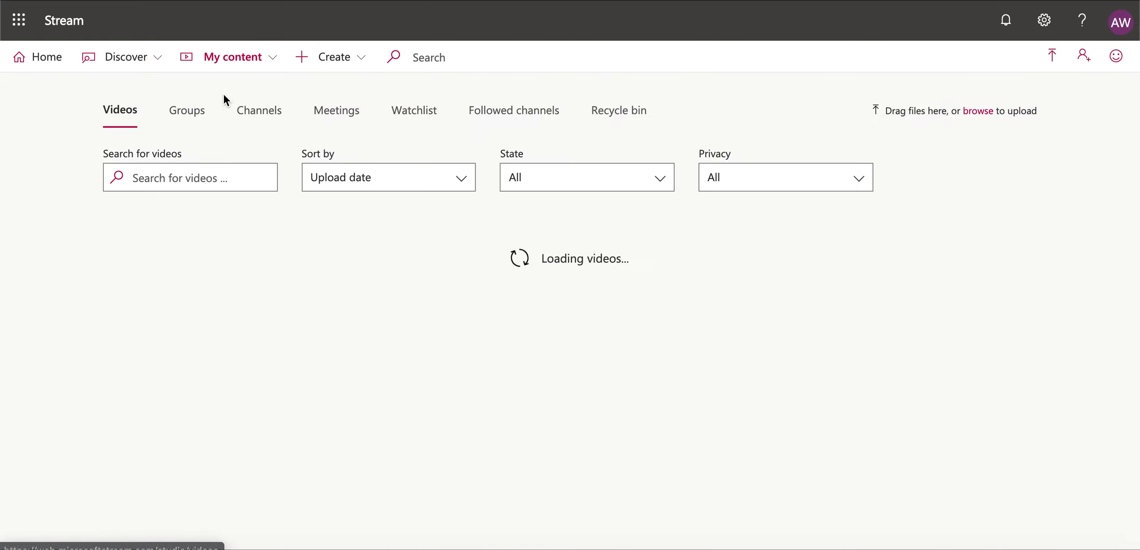